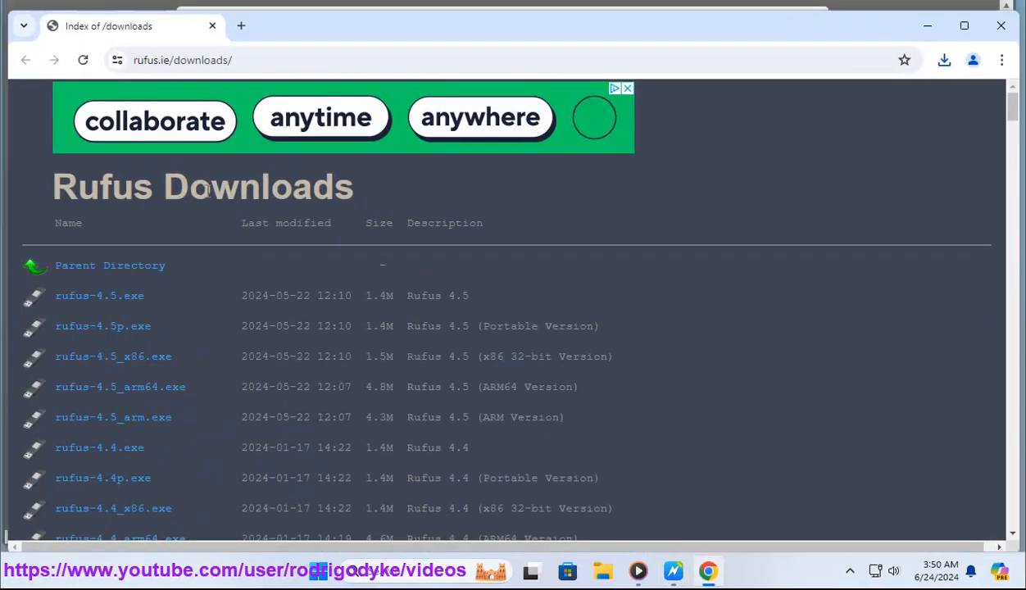
Start Read Aloud on the Rufus article and scroll past the Drive Properties screenshot to the responsible-use paragraph
click(944, 59)
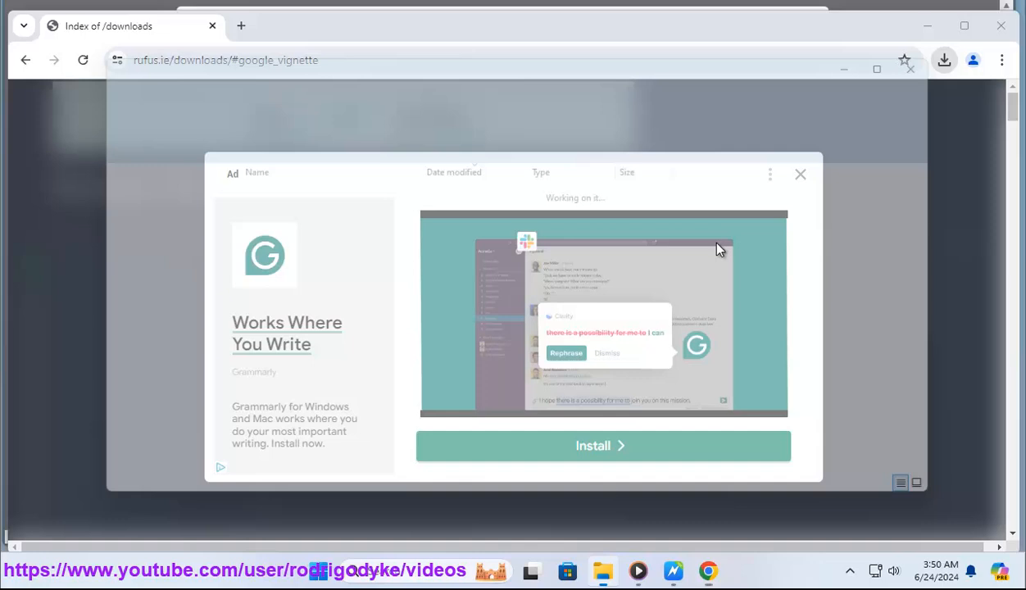
right_click(254, 213)
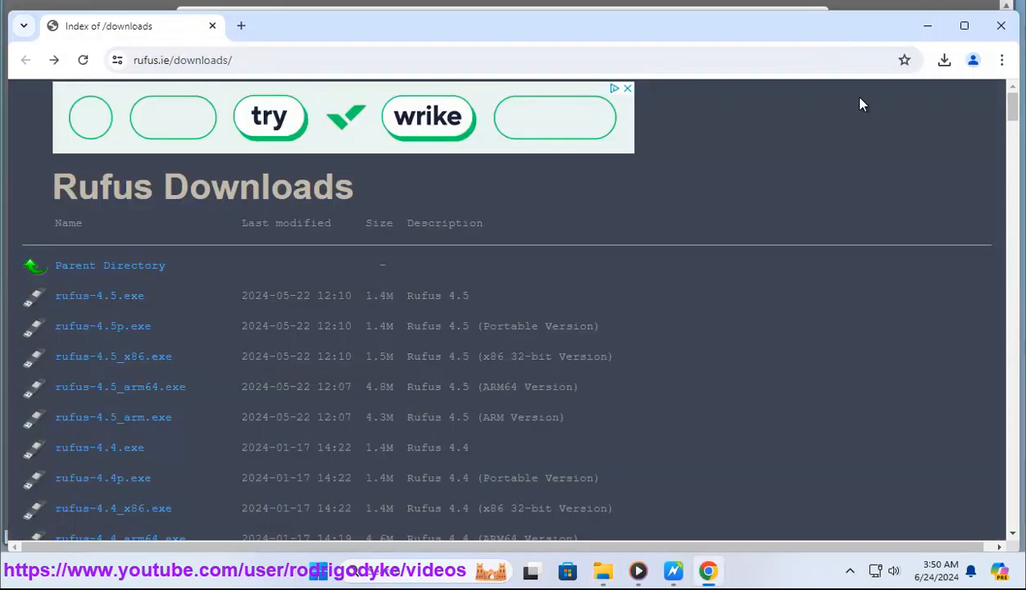
mouse_move(735, 130)
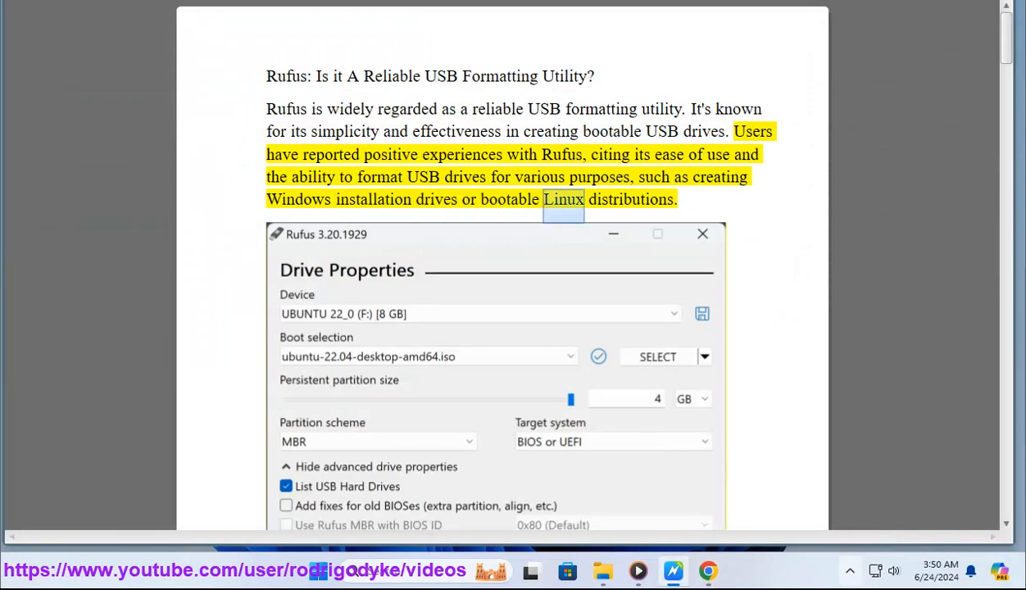
scroll(down, 3)
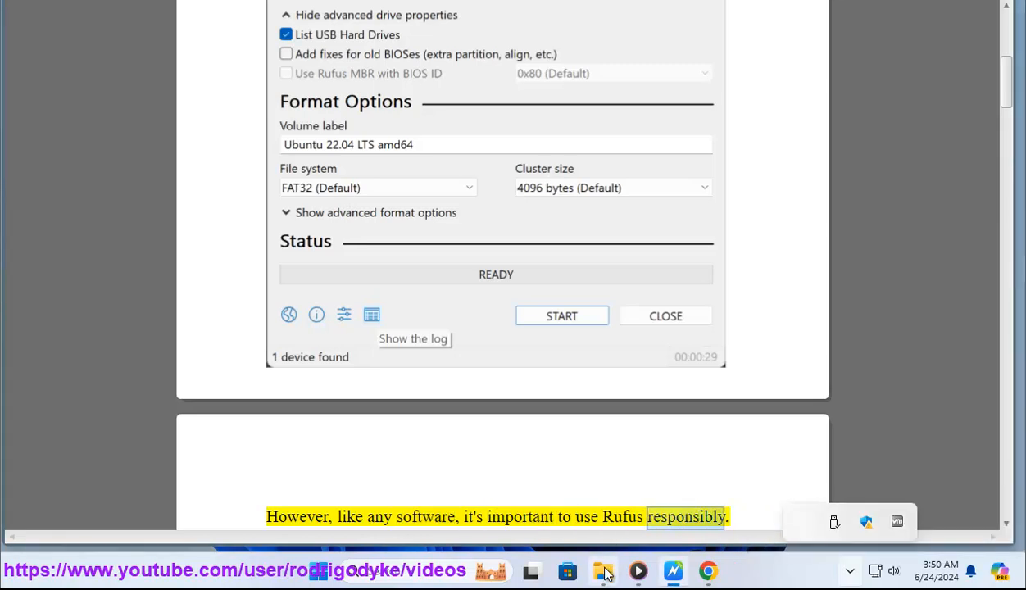
double_click(256, 213)
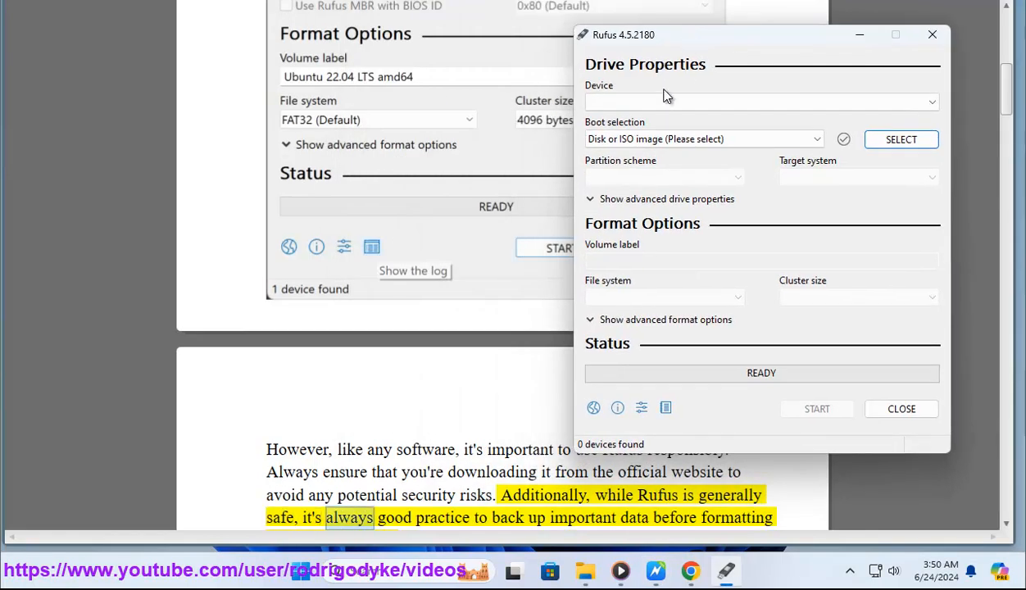
Load Win11_22H2_English_x64v1.iso from the Desktop as the Rufus boot selection
click(703, 137)
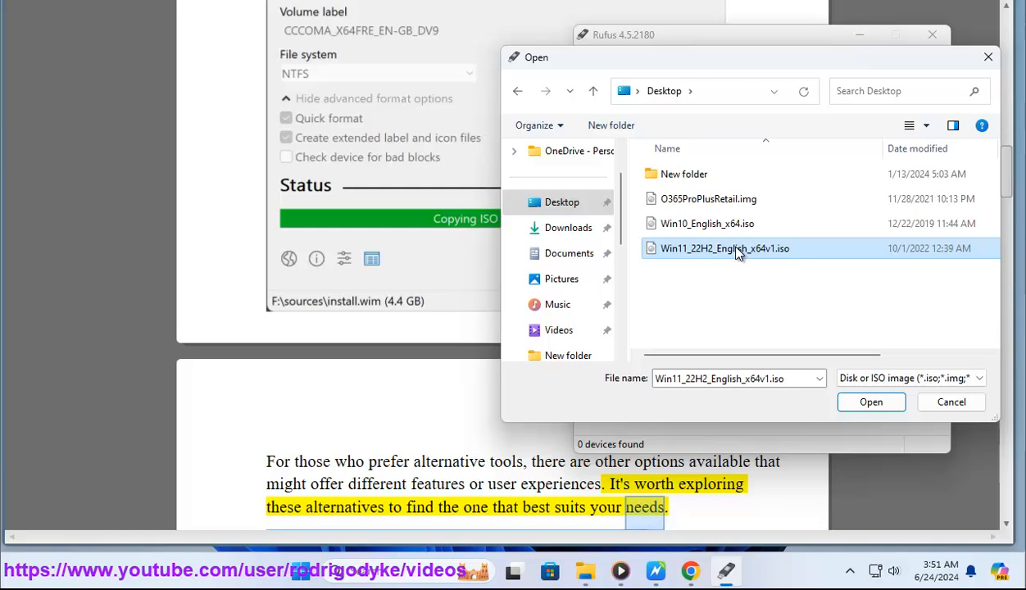
click(870, 401)
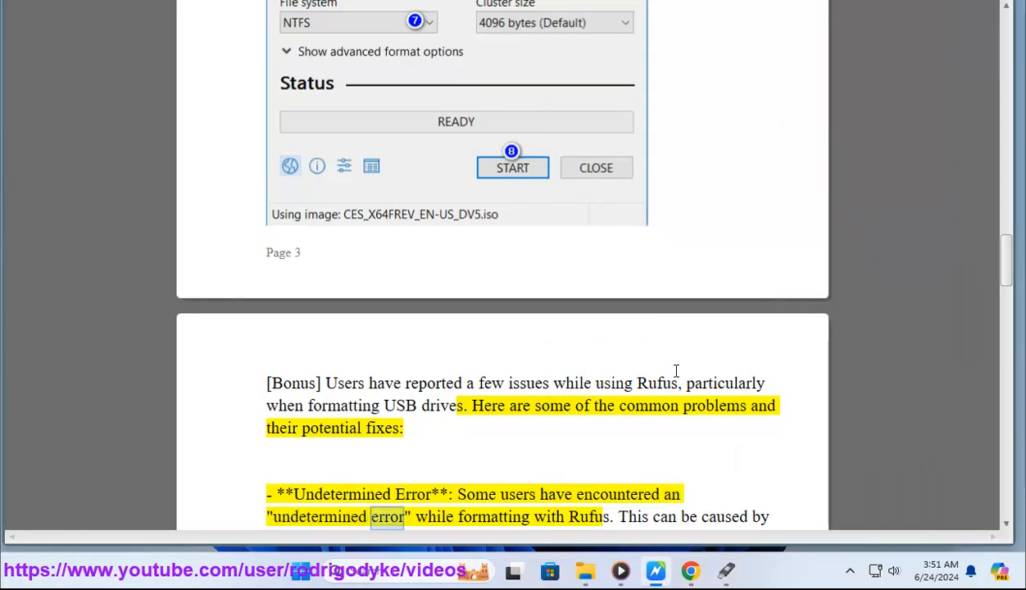
Follow the Bonus section through the Undetermined Error screenshot to the USB Drive Not Detected fix
double_click(587, 516)
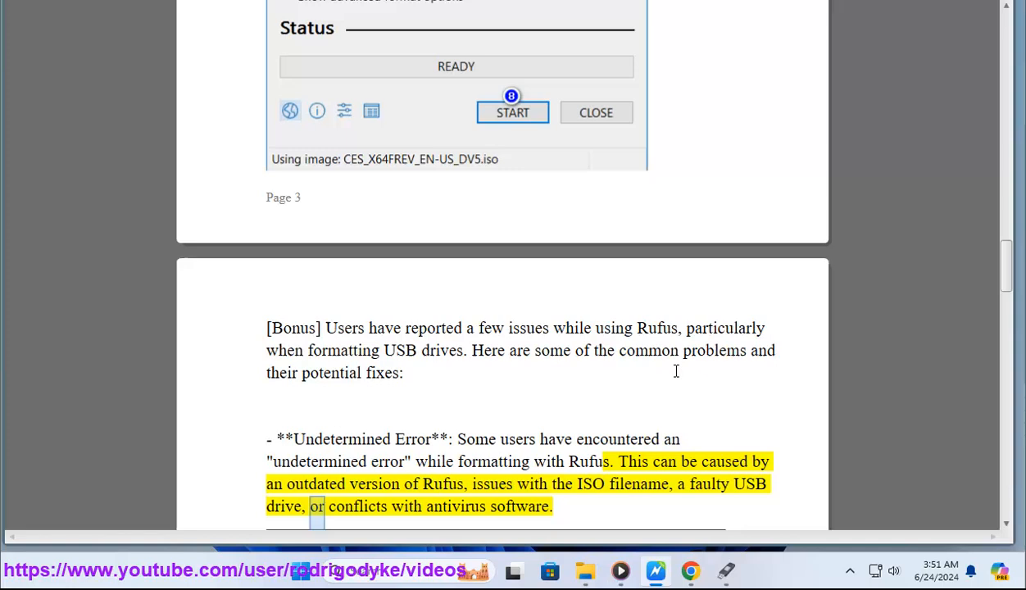
double_click(518, 505)
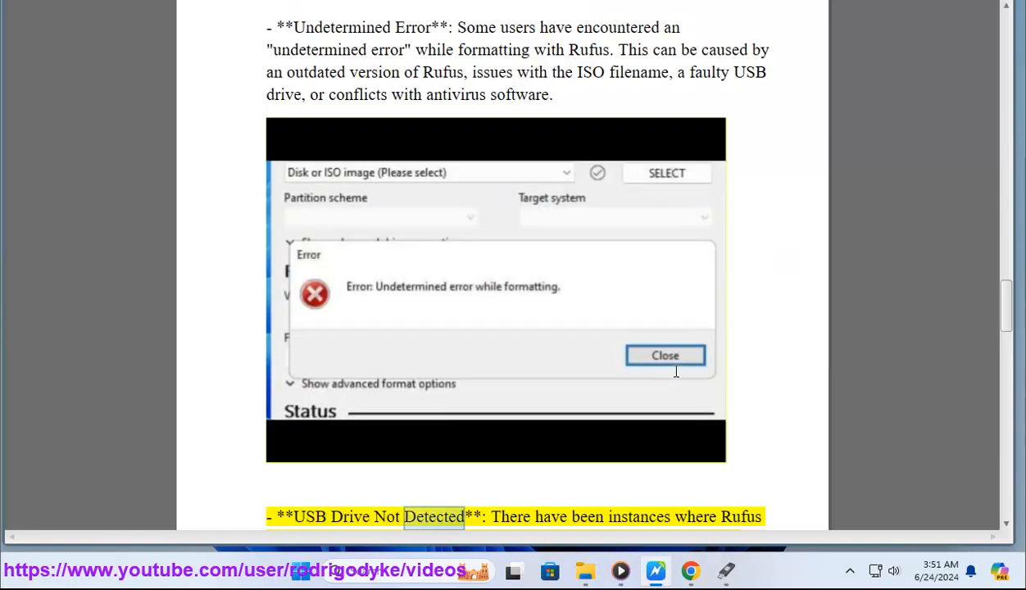
scroll(down, 3)
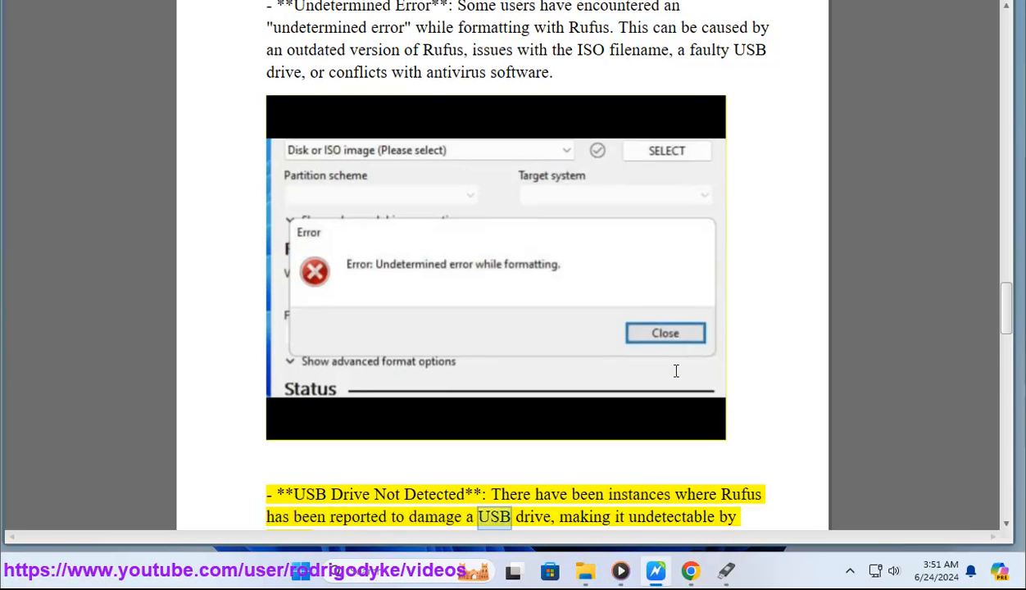
scroll(down, 3)
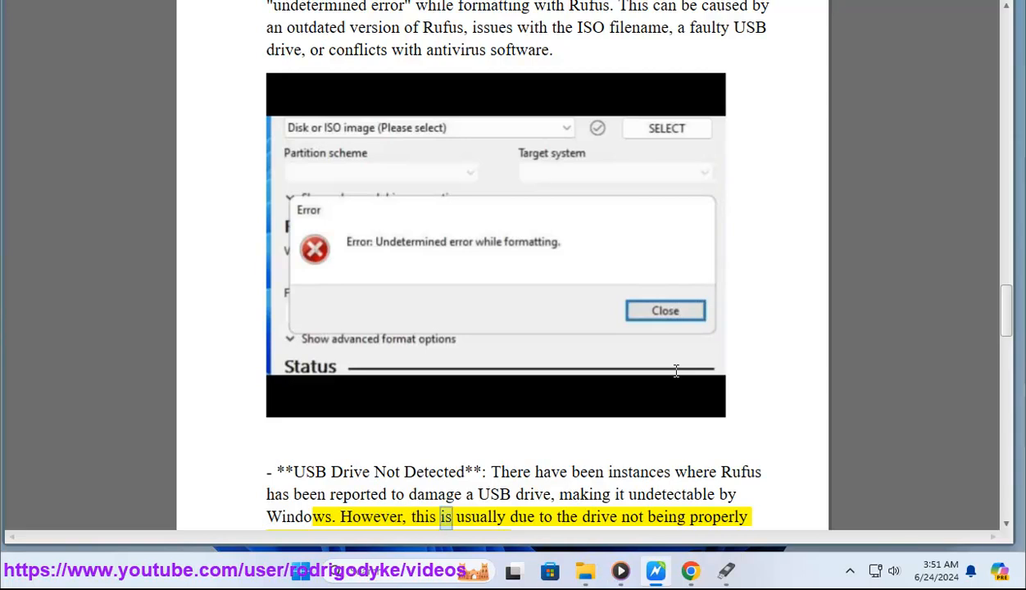
scroll(down, 3)
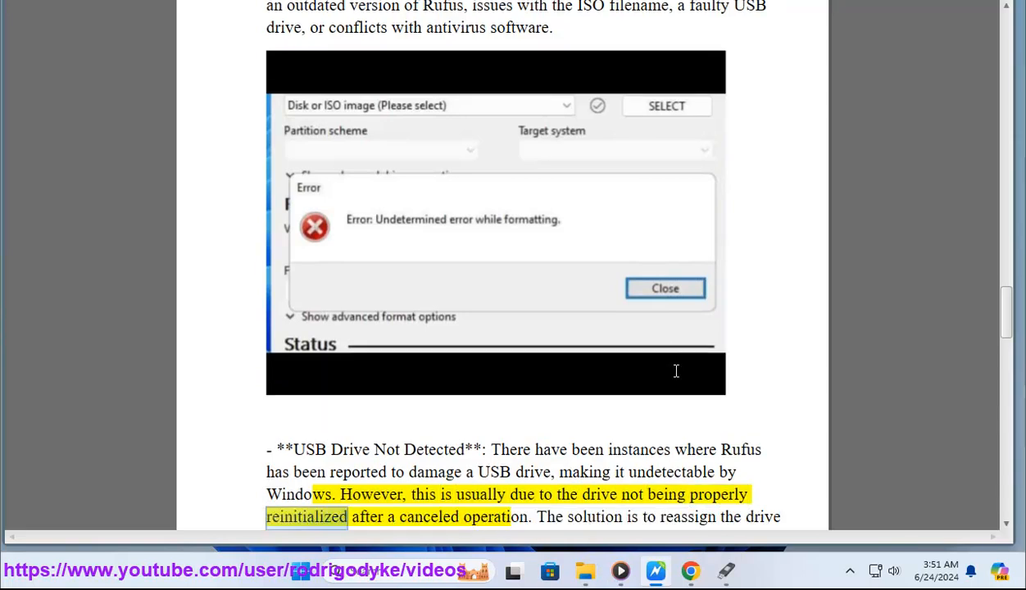
double_click(488, 516)
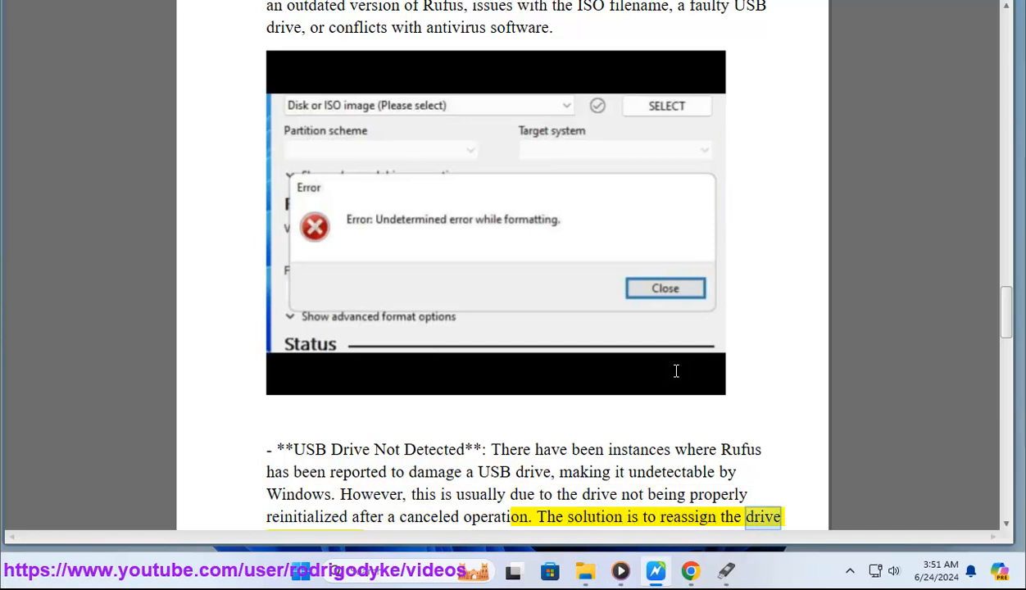
scroll(down, 3)
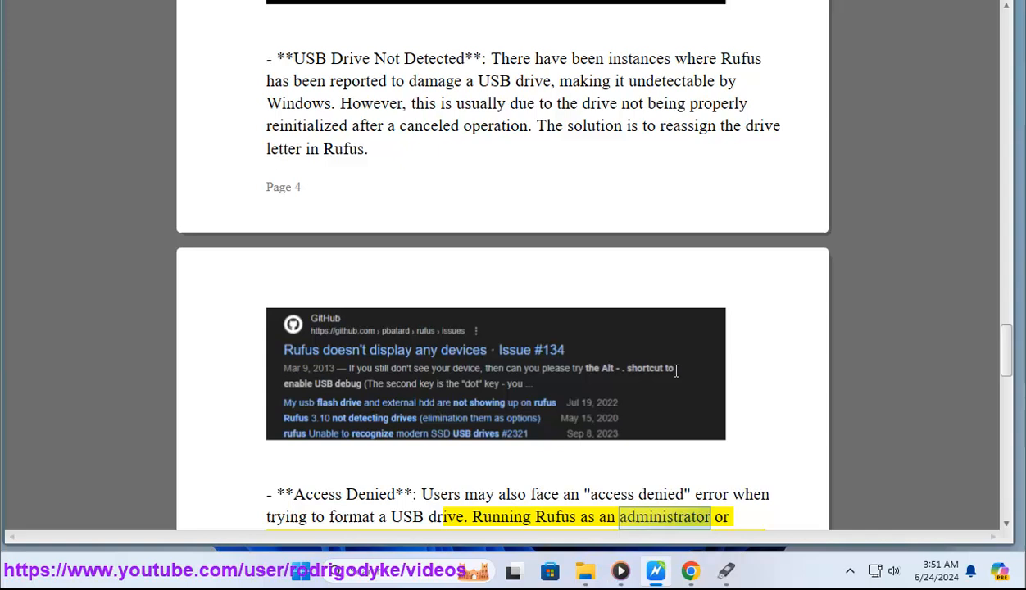
Follow the Access Denied fix and closing troubleshooting advice down to the 'Learn more:' references
scroll(down, 3)
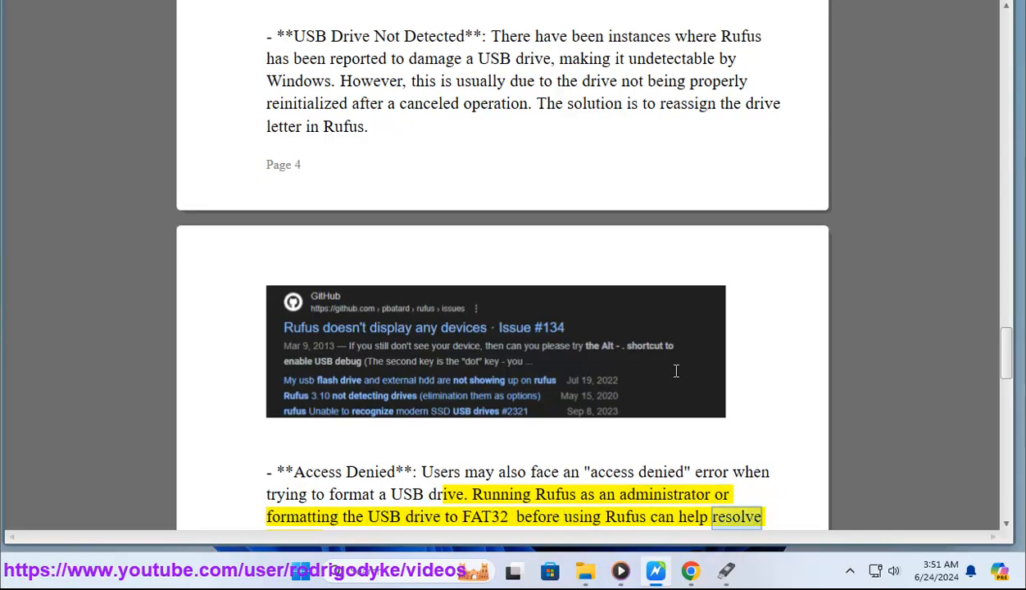
scroll(down, 3)
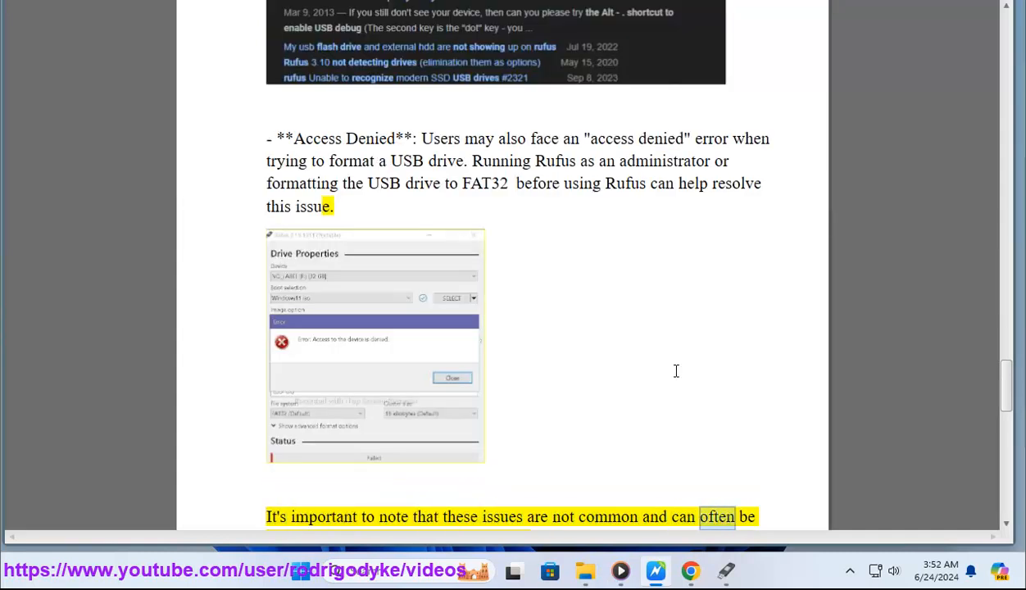
scroll(down, 3)
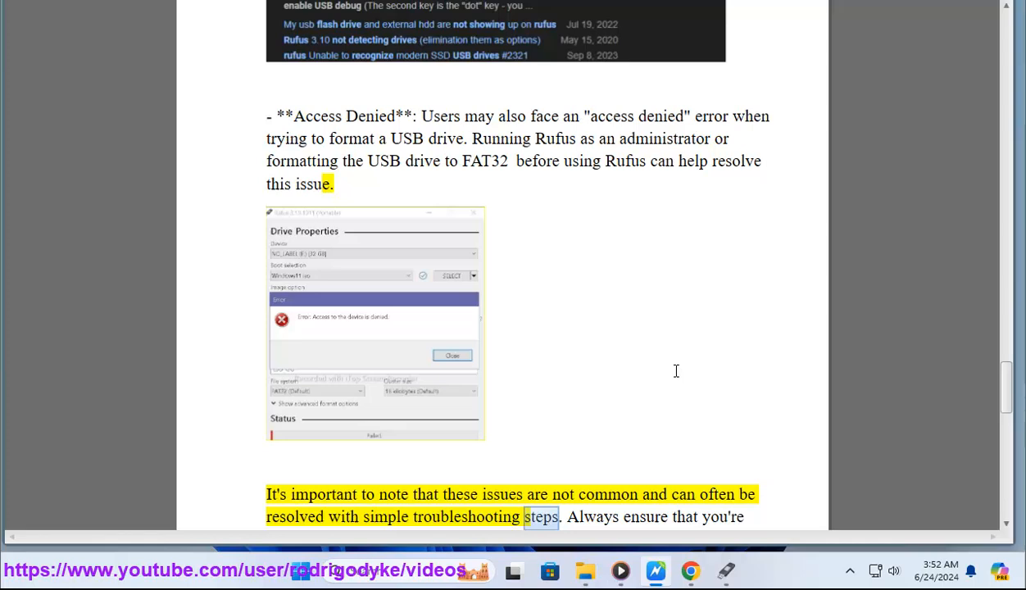
scroll(down, 3)
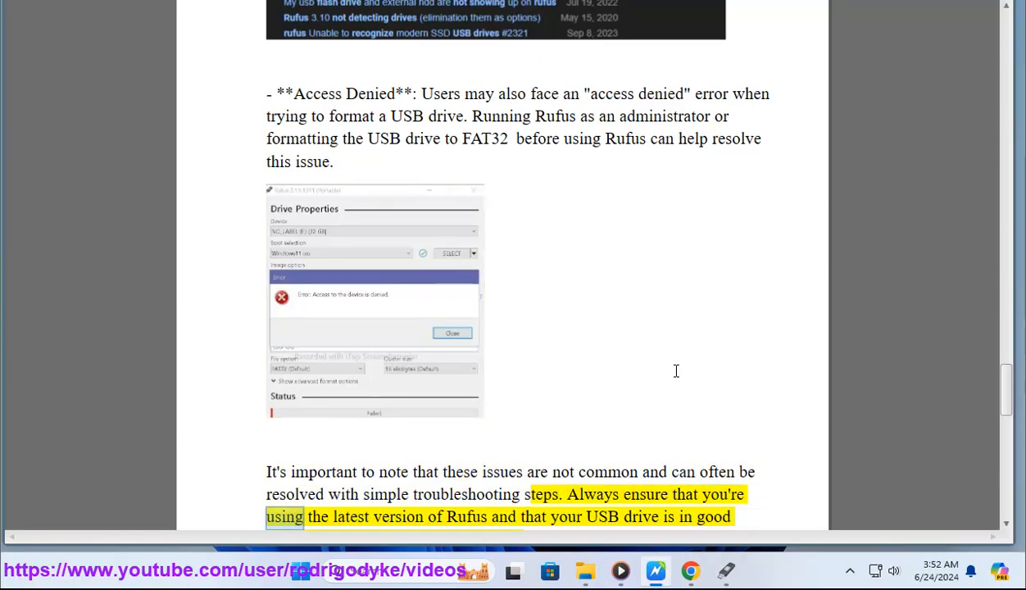
double_click(640, 516)
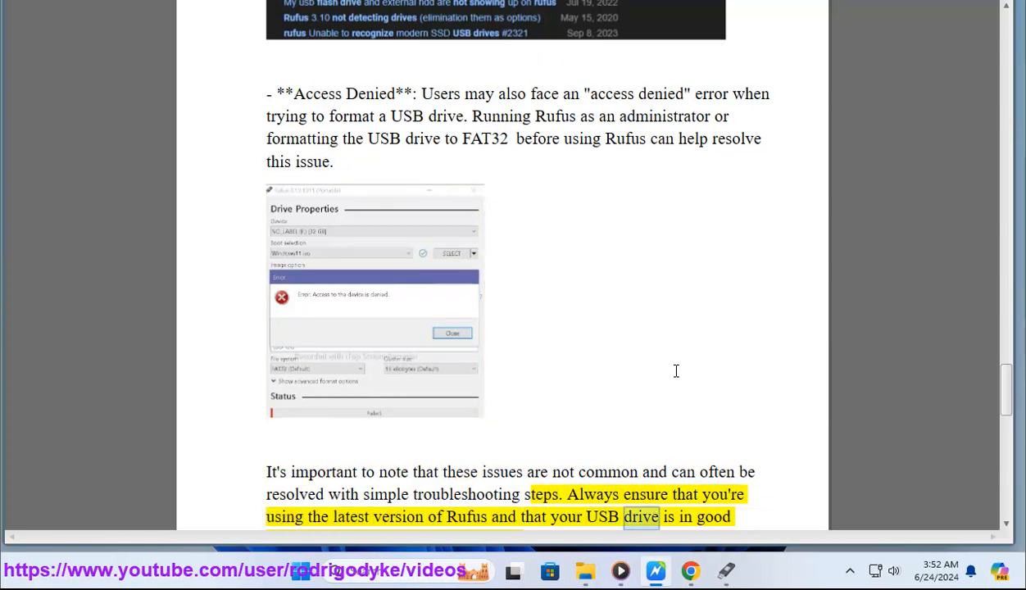
scroll(down, 3)
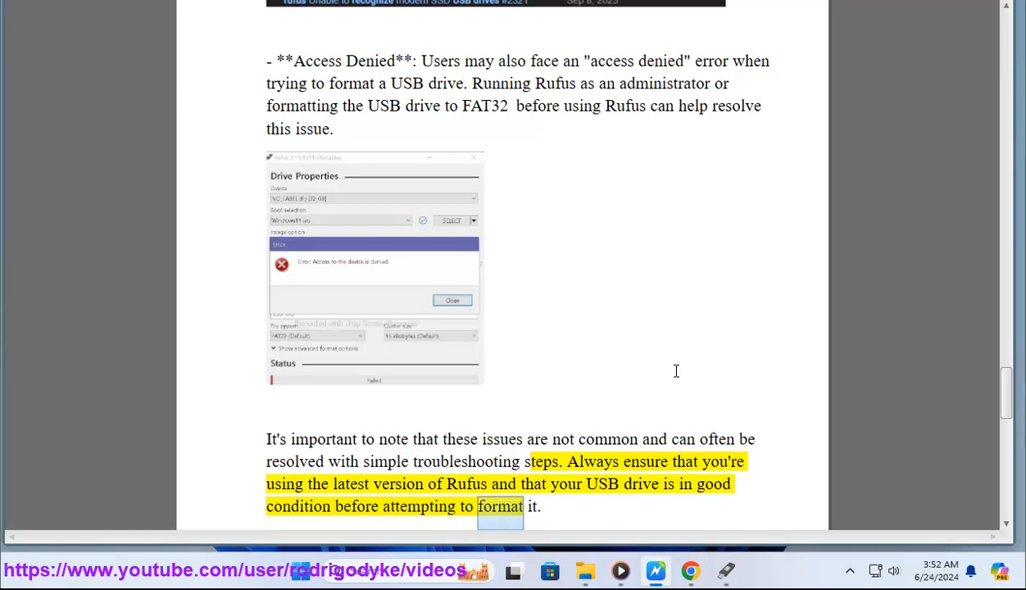
scroll(down, 3)
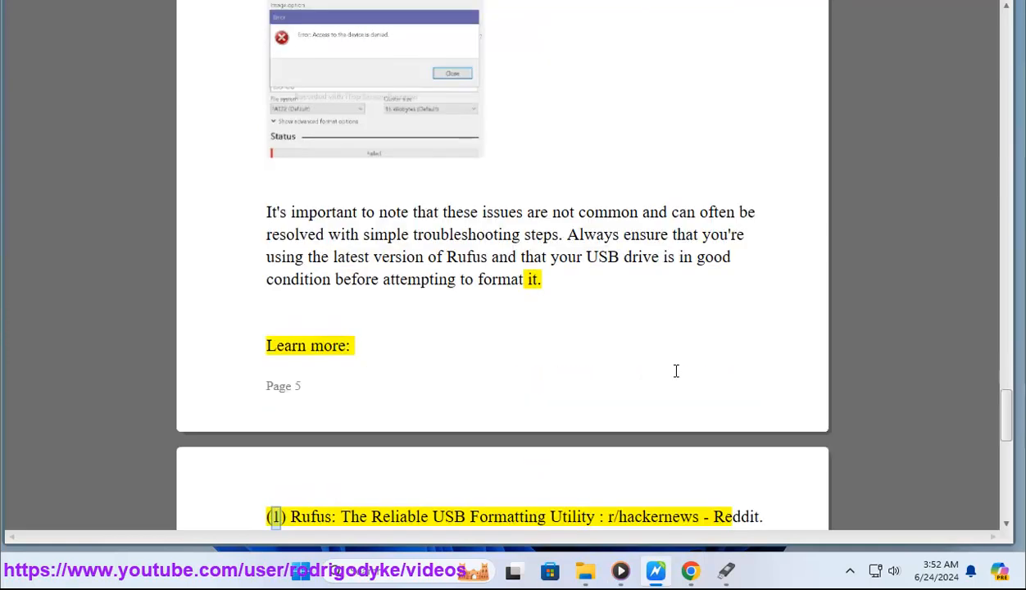